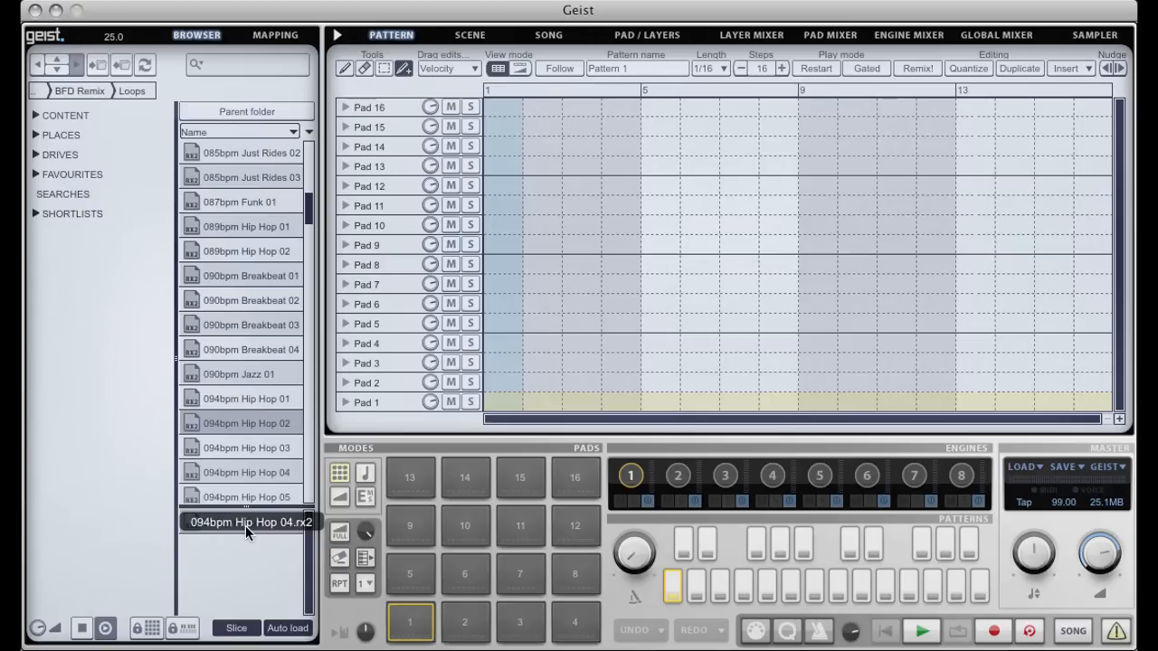
Step: Load the 094bpm Hip Hop 04.rx2 loop into the slice editor for classification
double_click(246, 523)
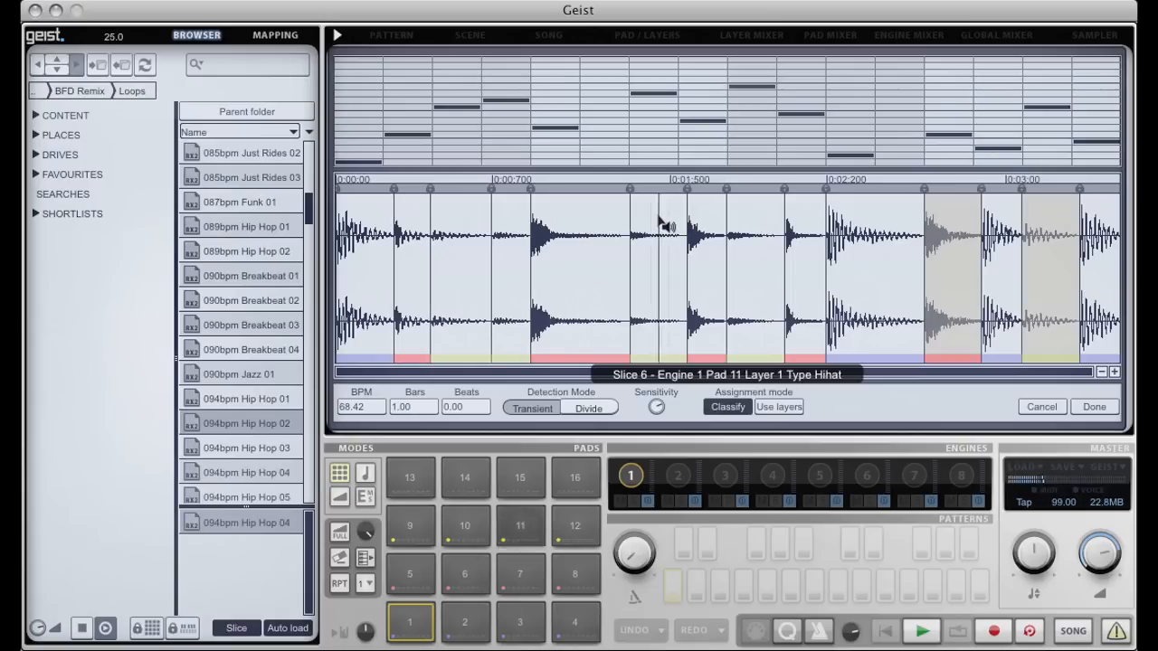
mouse_move(816, 210)
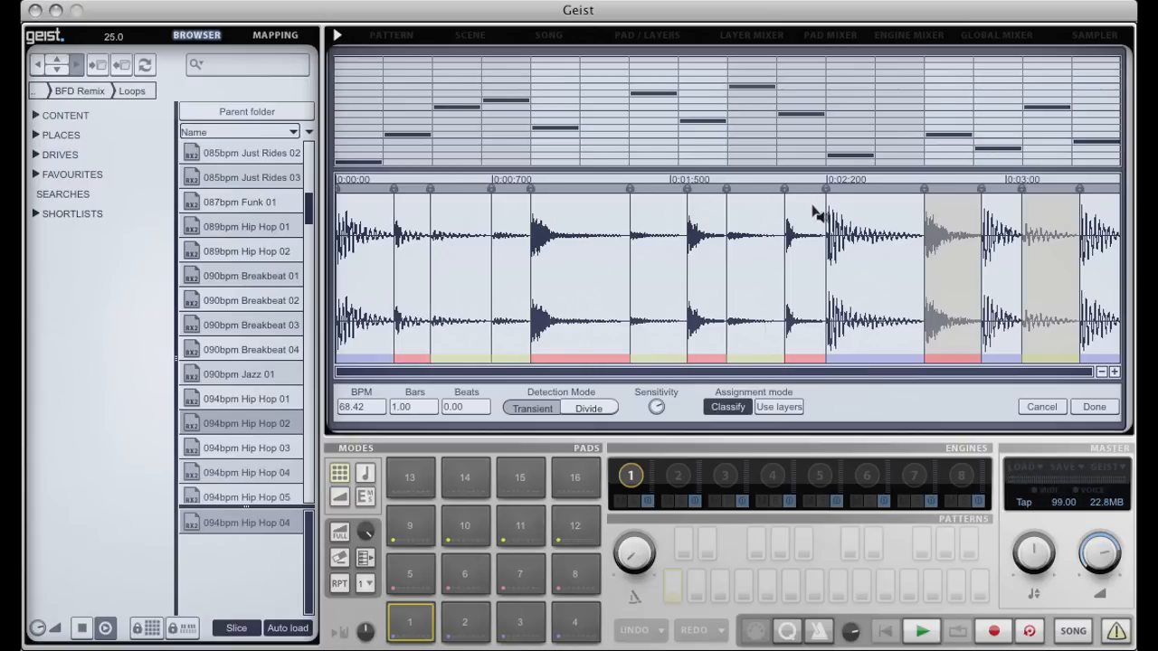
mouse_move(774, 275)
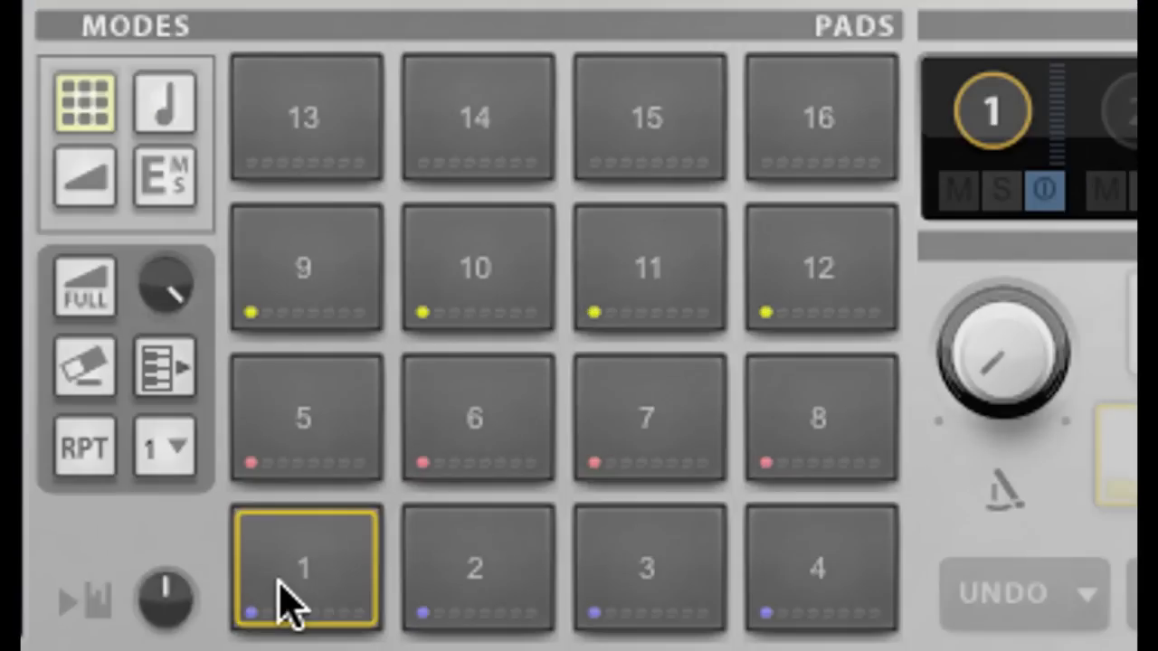
mouse_move(818, 582)
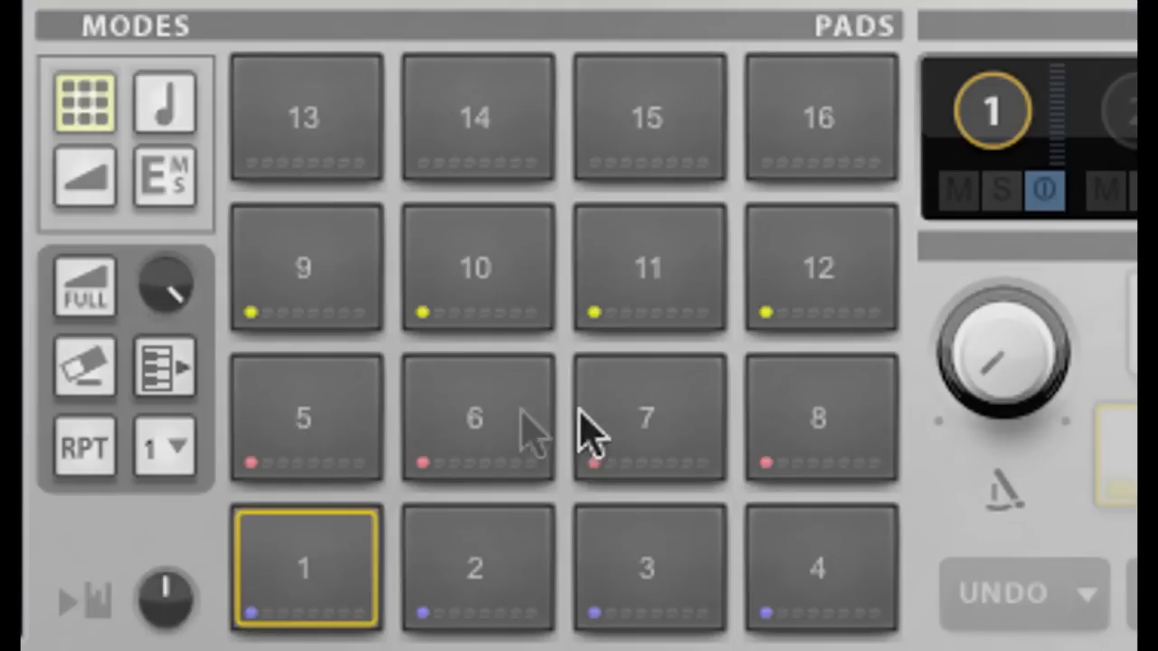
mouse_move(322, 311)
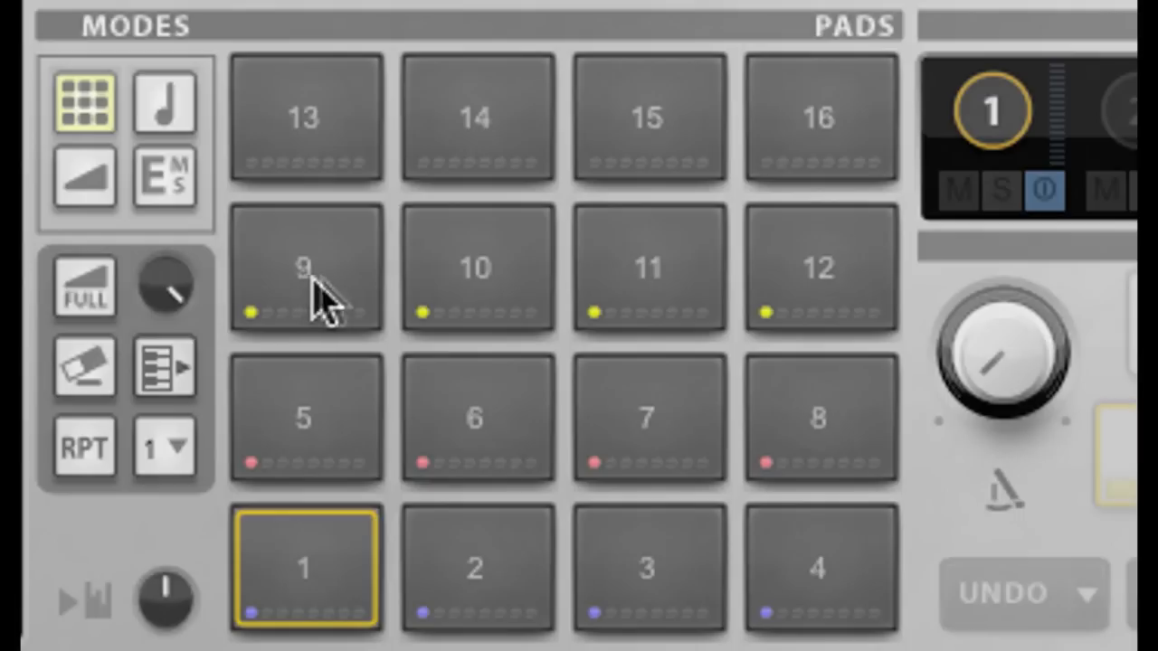
mouse_move(289, 163)
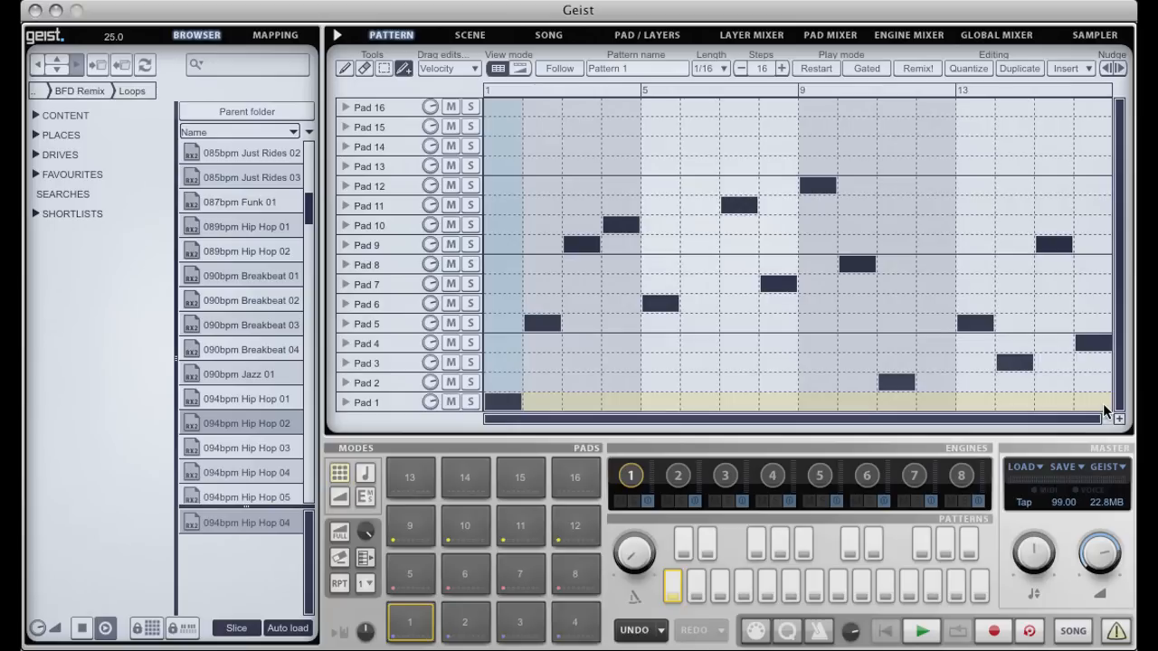
mouse_move(271, 412)
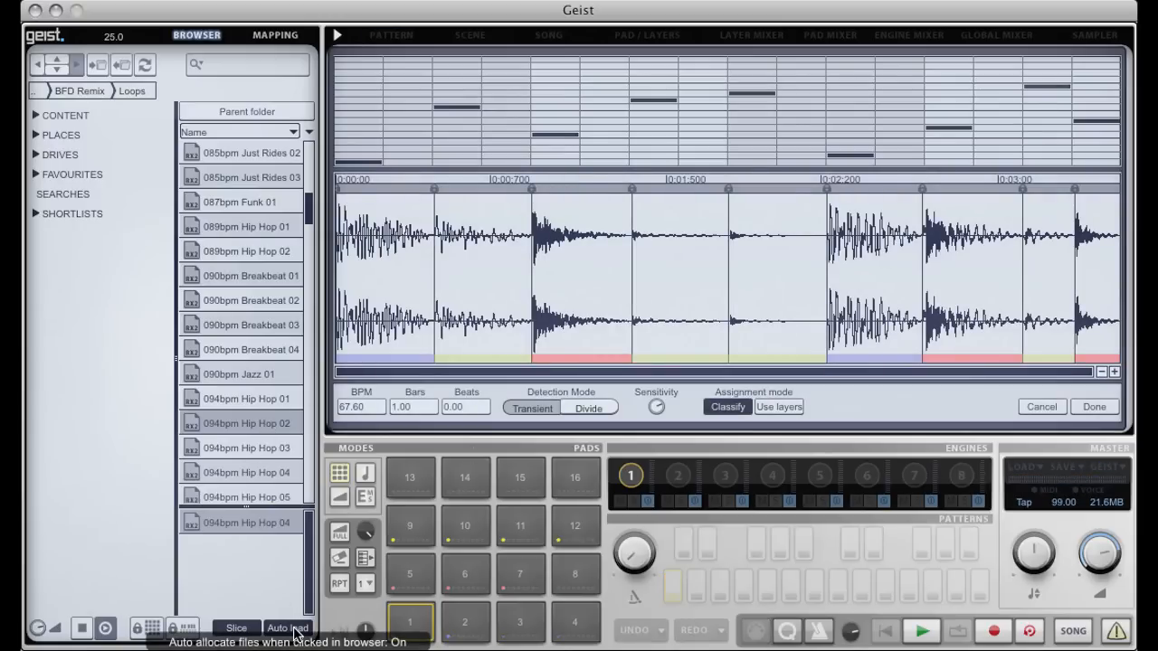
Step: Enable Auto load so browser picks open directly, then classify the second loop's hits
left_click(727, 405)
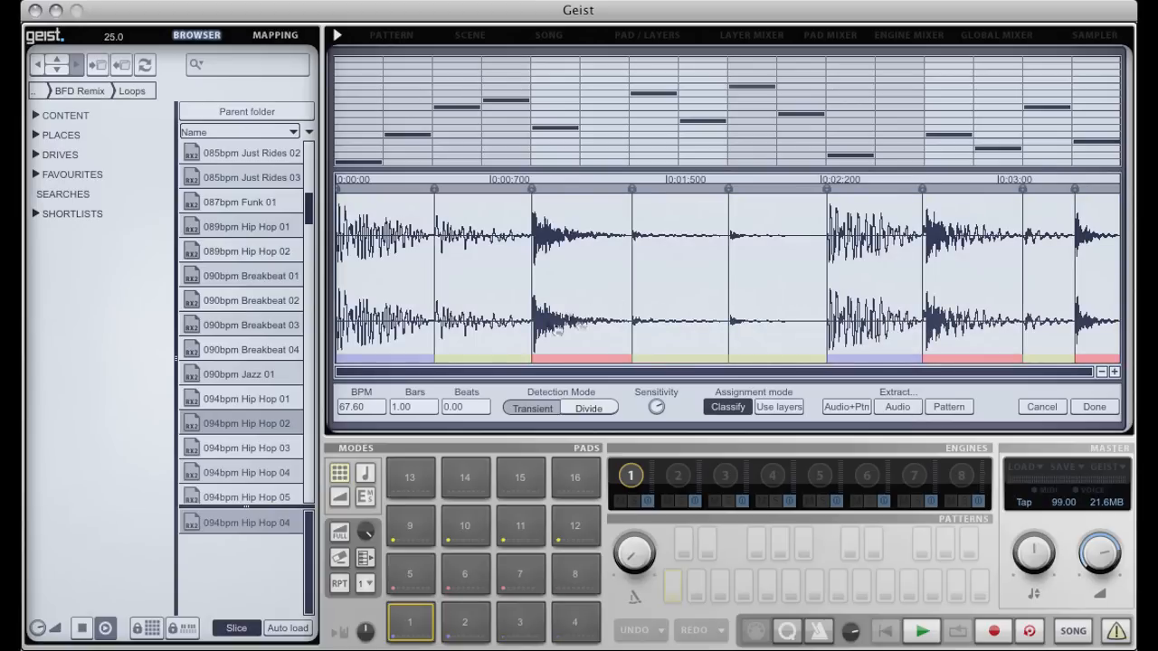
mouse_move(423, 598)
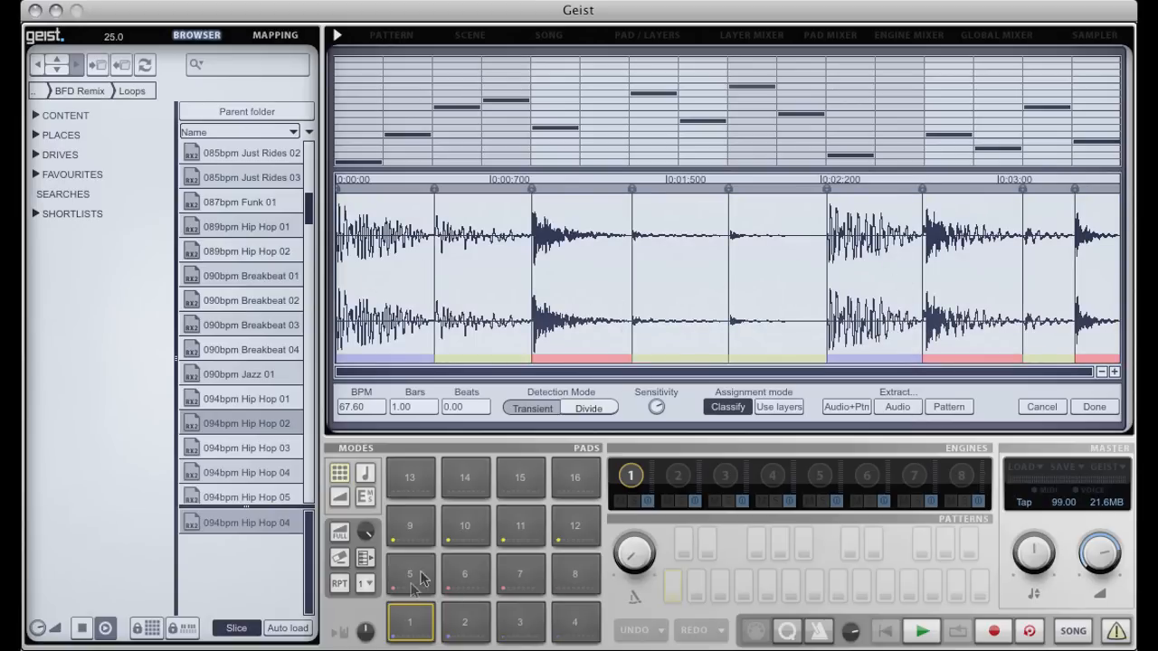
mouse_move(605, 588)
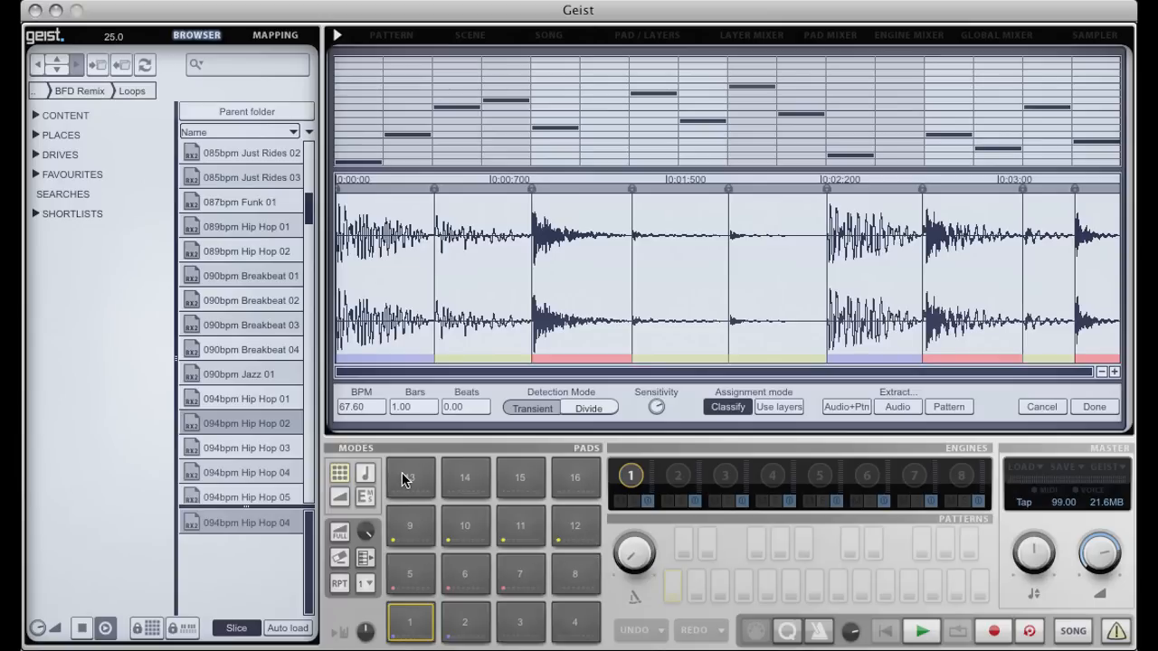
left_click(1093, 406)
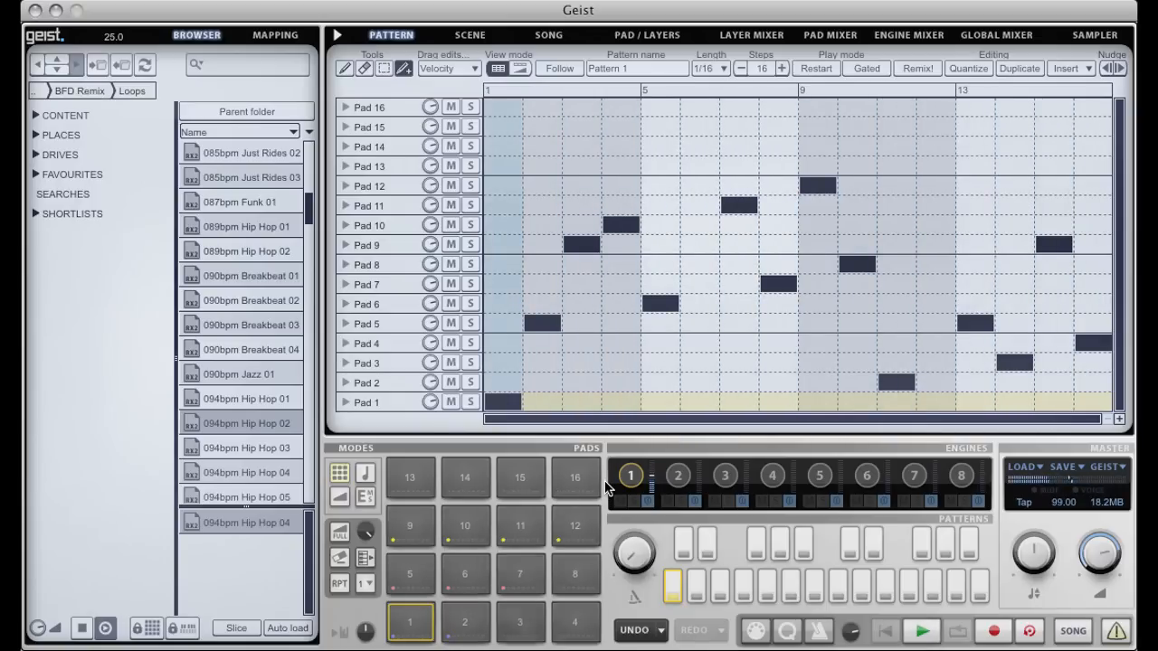
Step: Scroll the browser down to the 094–100bpm loop files
scroll("down", 3)
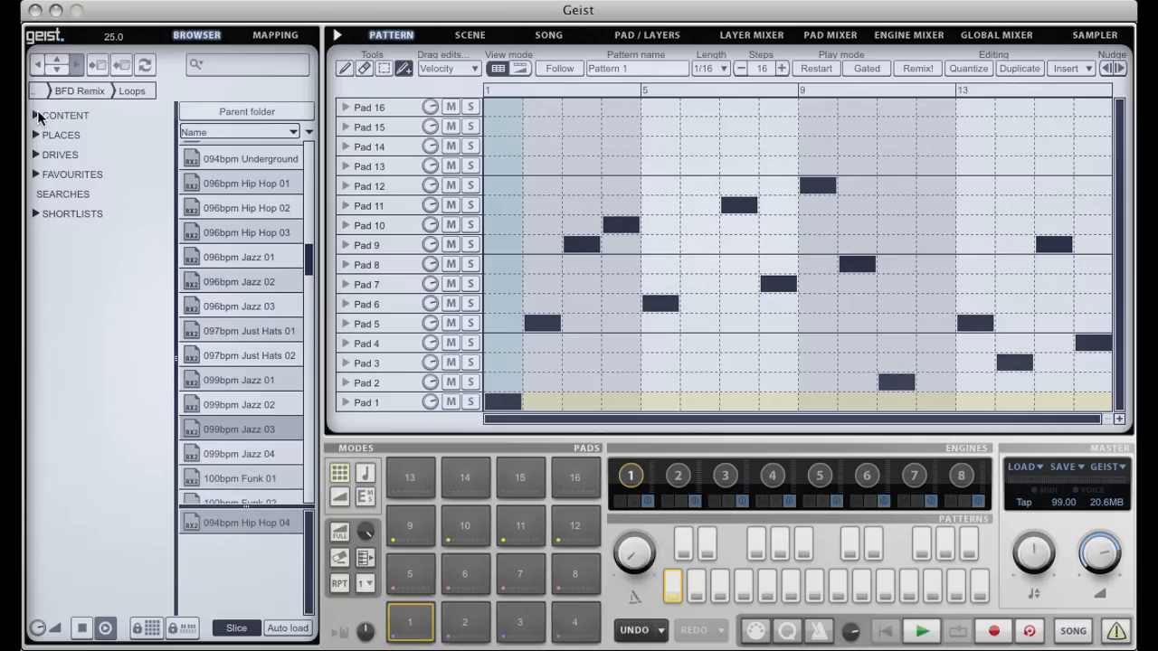
Step: Load the BFD DMX factory kit from Geist > Presets > Kits > Rouzer onto the pads
left_click(36, 116)
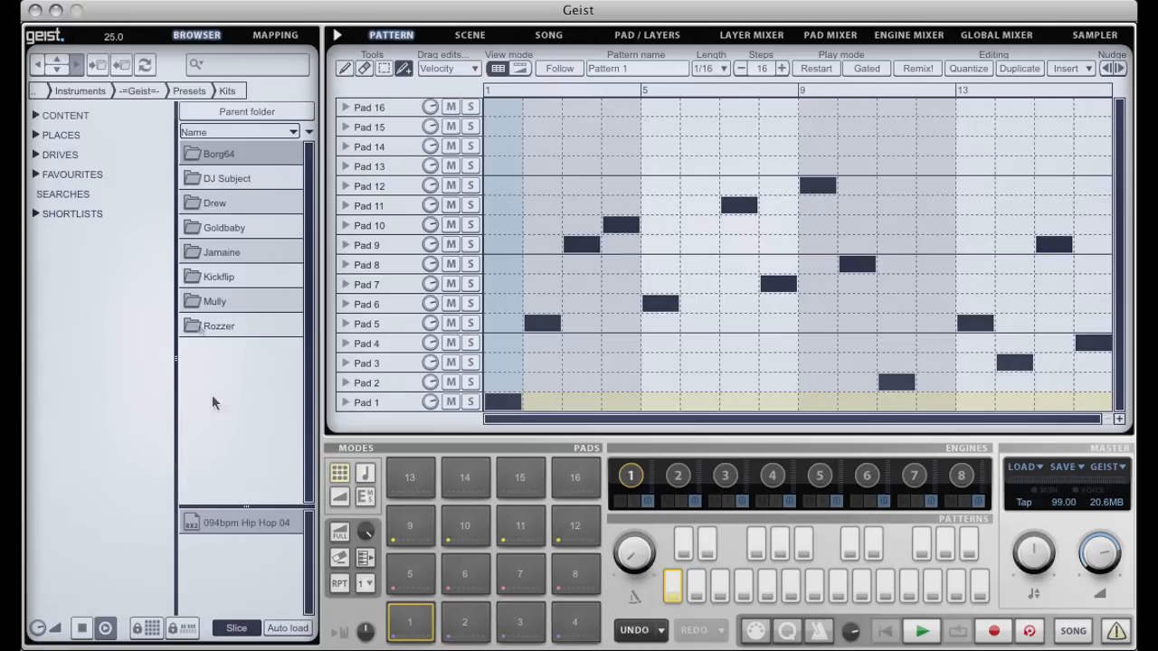
double_click(217, 326)
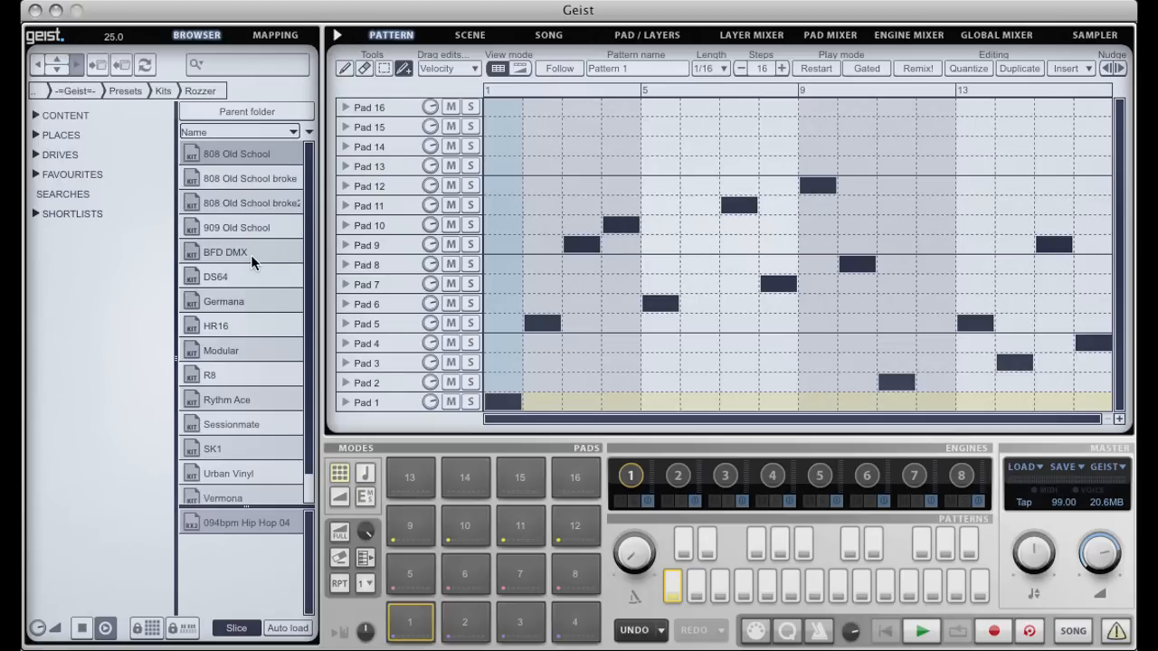
left_click(232, 251)
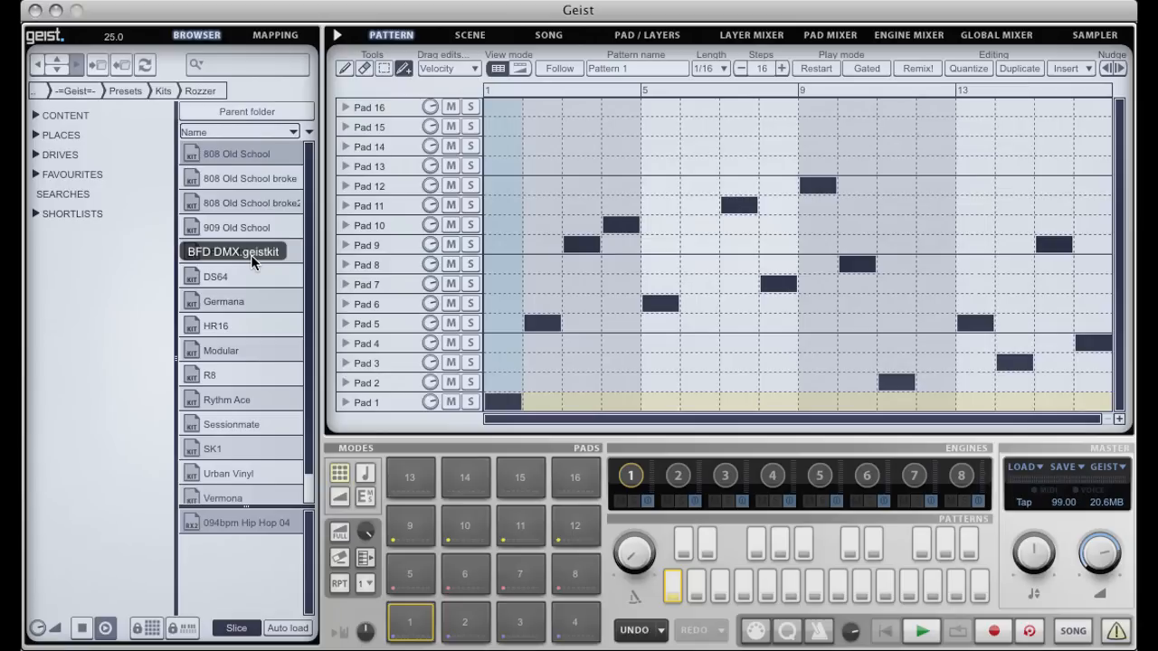
double_click(235, 251)
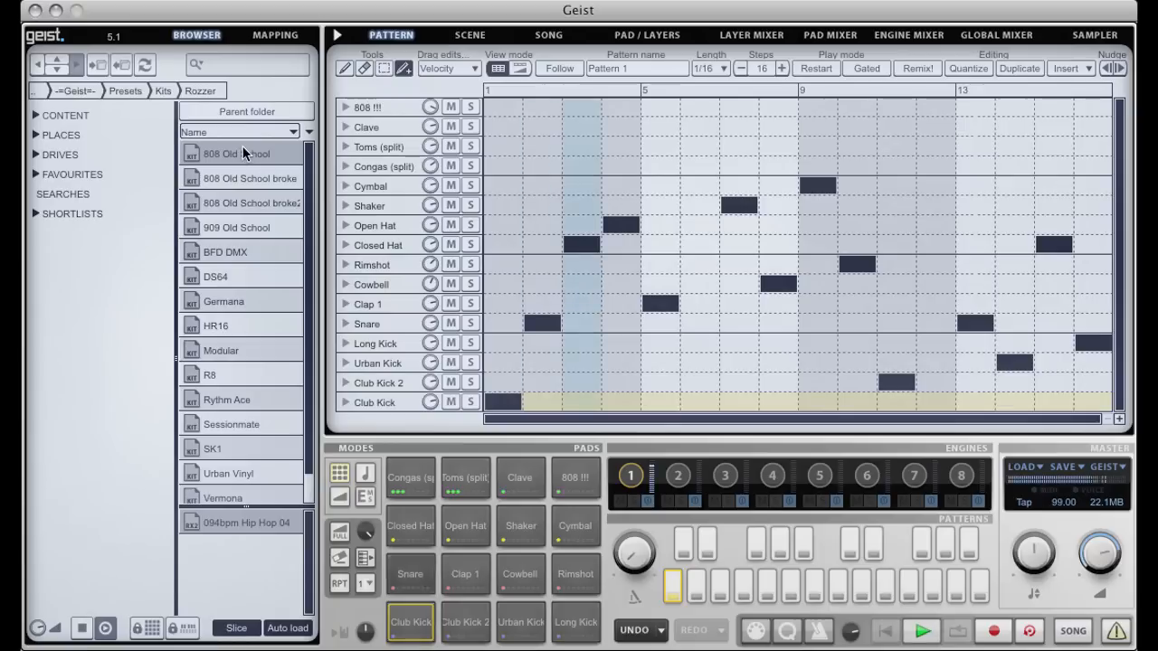
Step: Audition the Germania, Modular and Rythm Ace kits, leaving Rythm Ace on the pads
left_click(237, 151)
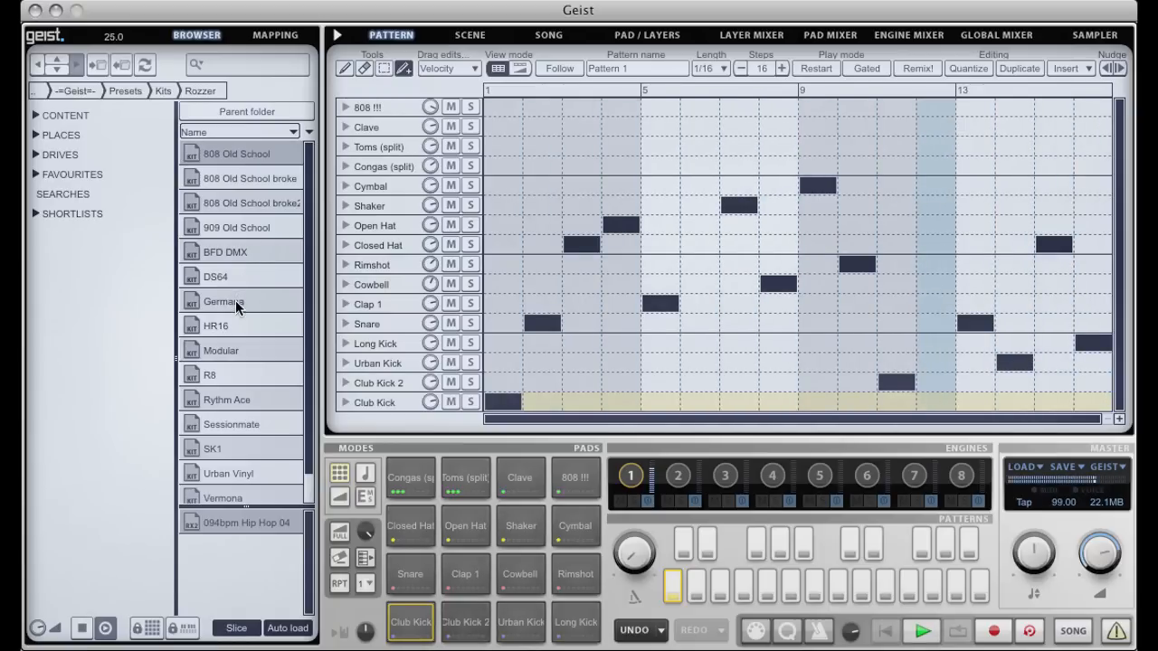
double_click(225, 302)
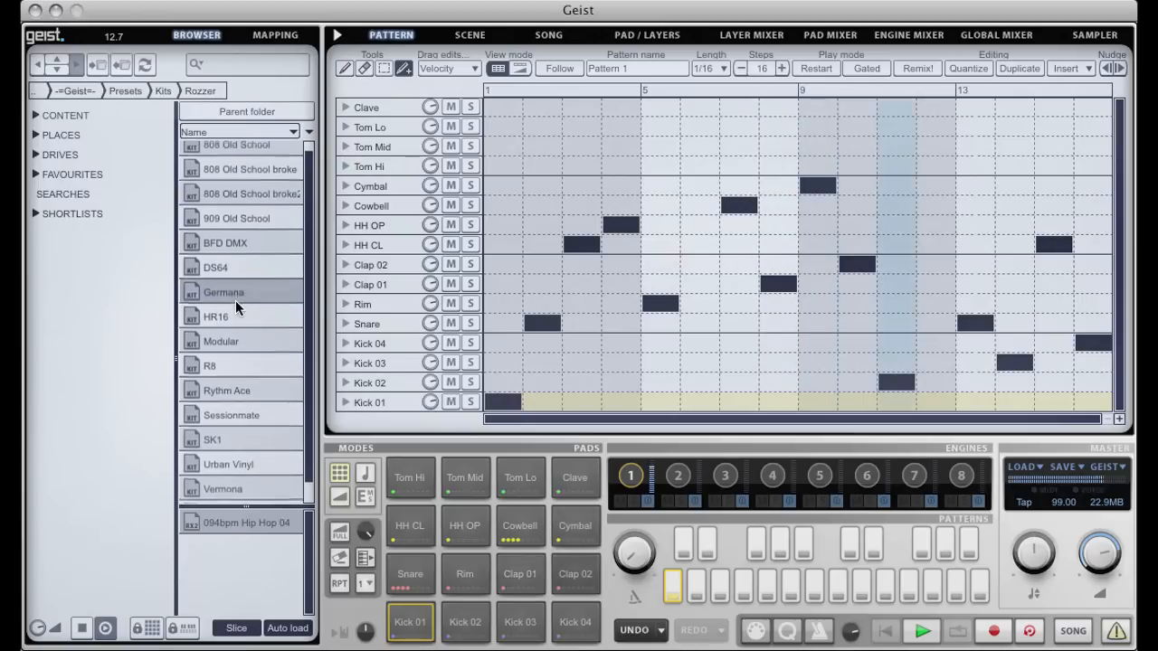
double_click(221, 340)
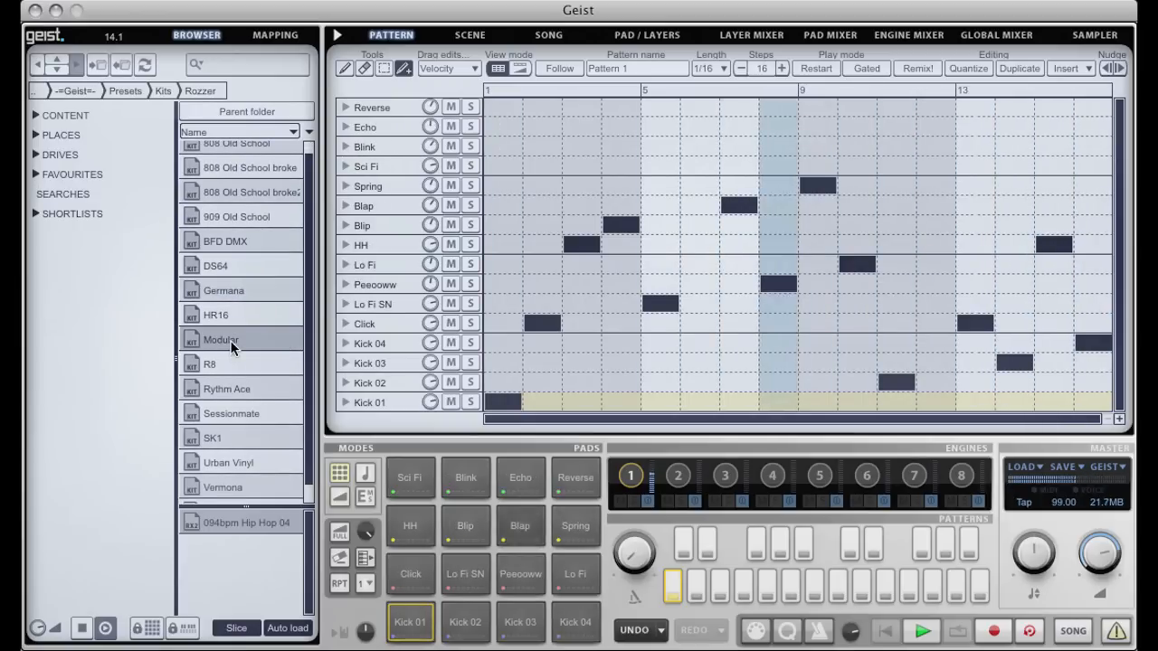
double_click(227, 377)
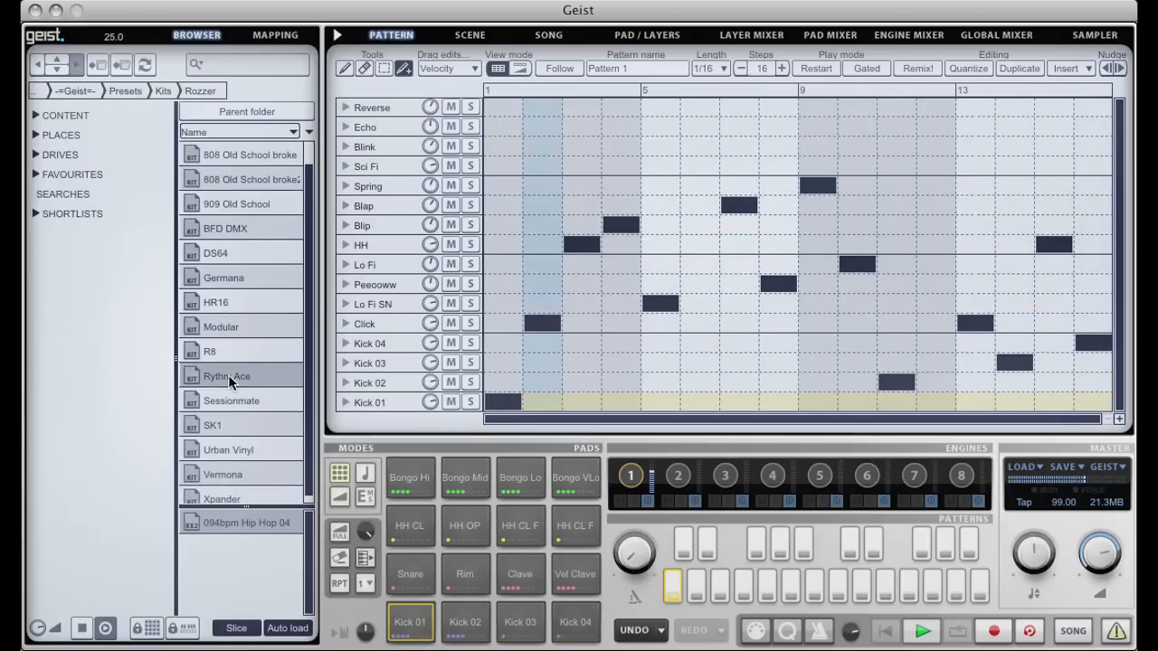
double_click(226, 377)
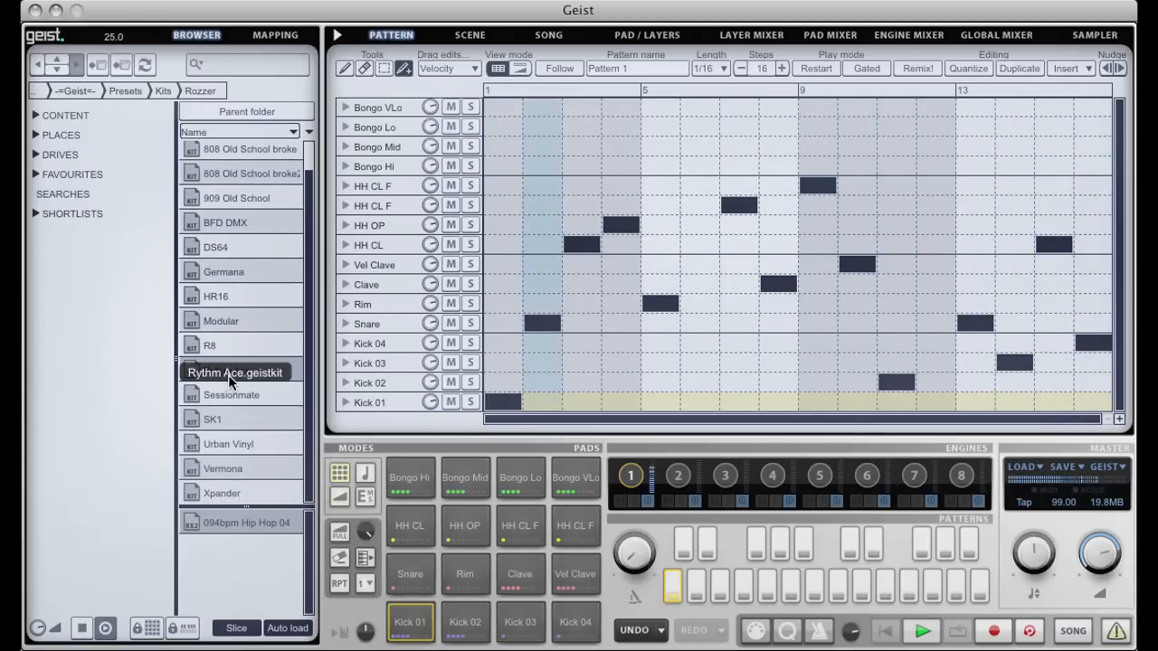